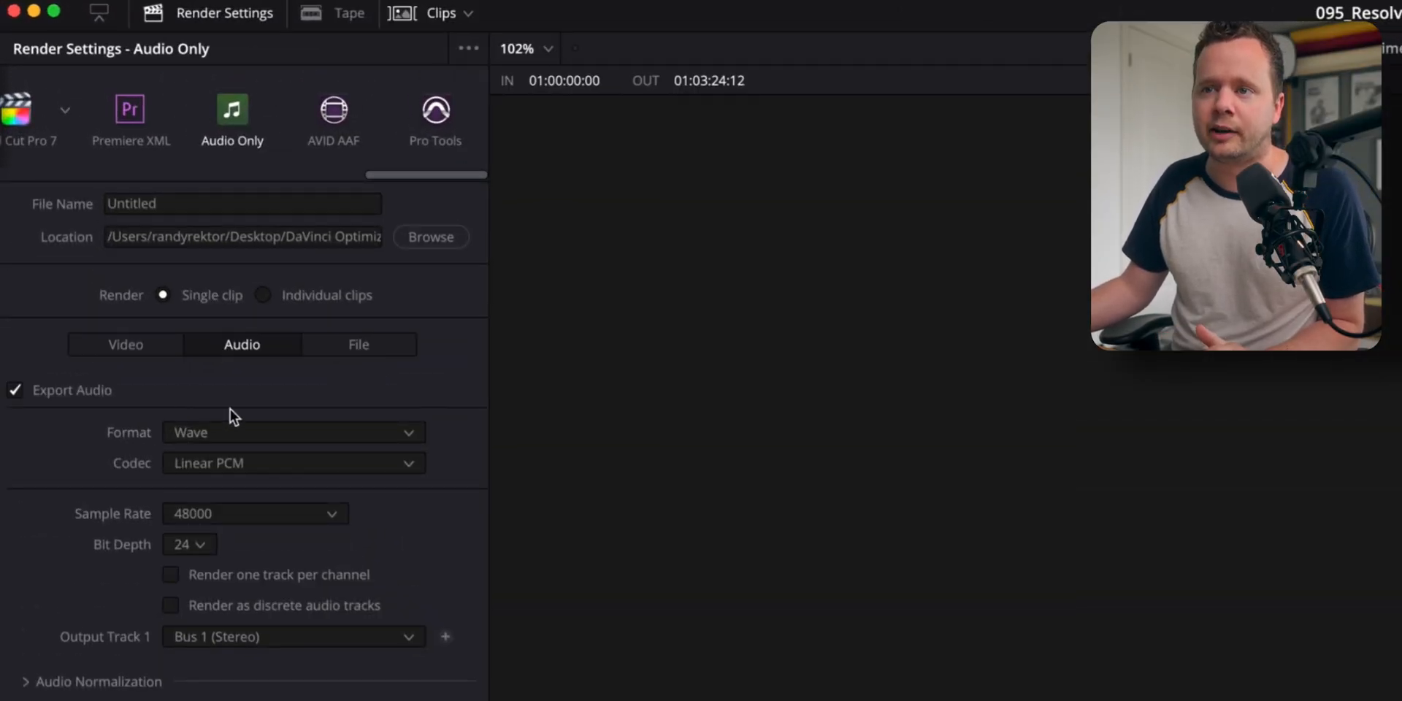
pyautogui.moveTo(252, 545)
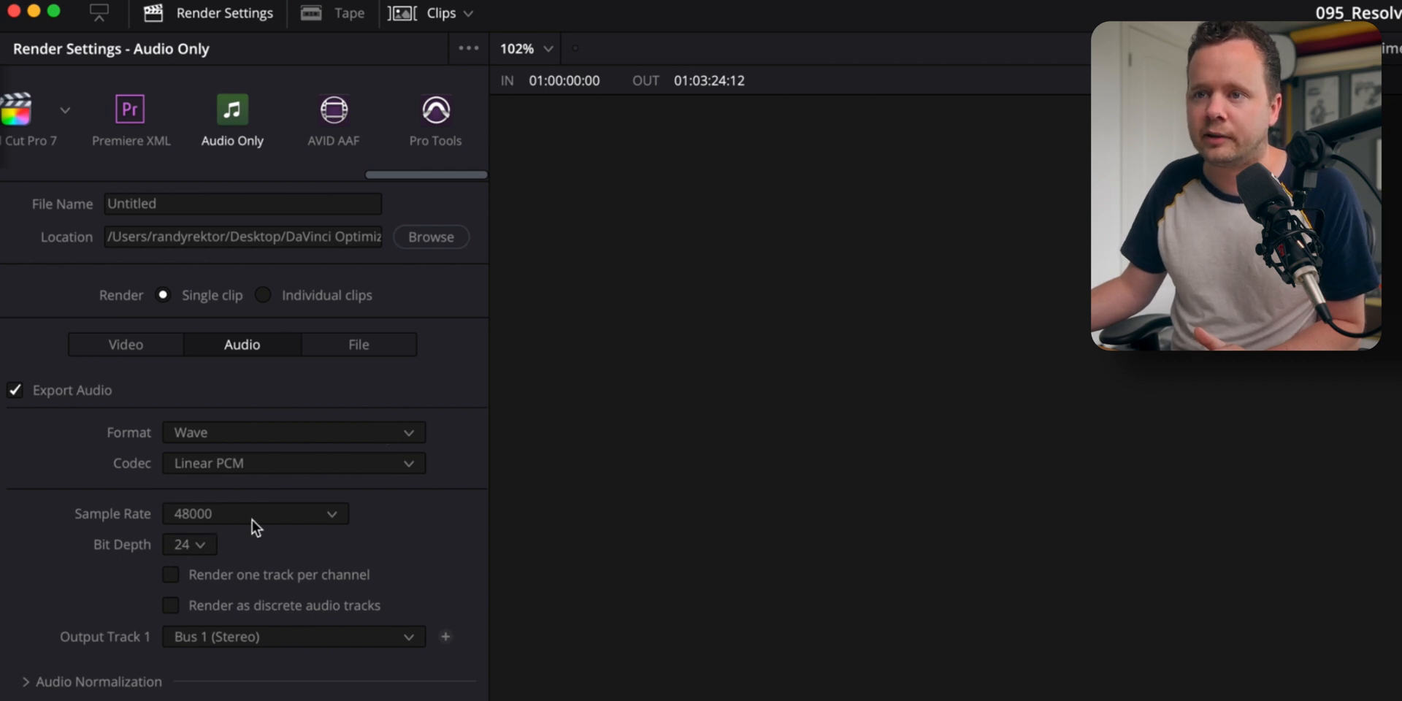
pyautogui.moveTo(349, 604)
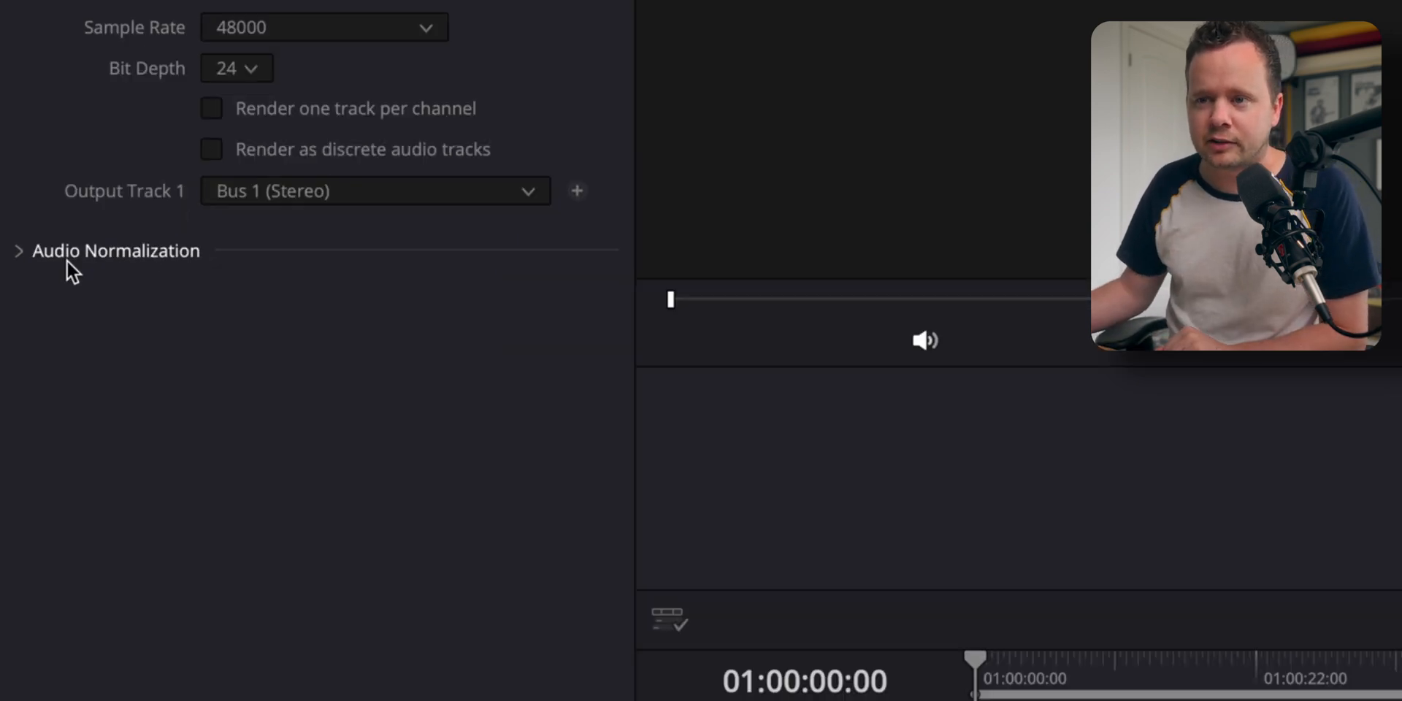
# Expand Audio Normalization in the render settings and enable Normalize Audio with YouTube standard
pyautogui.click(20, 251)
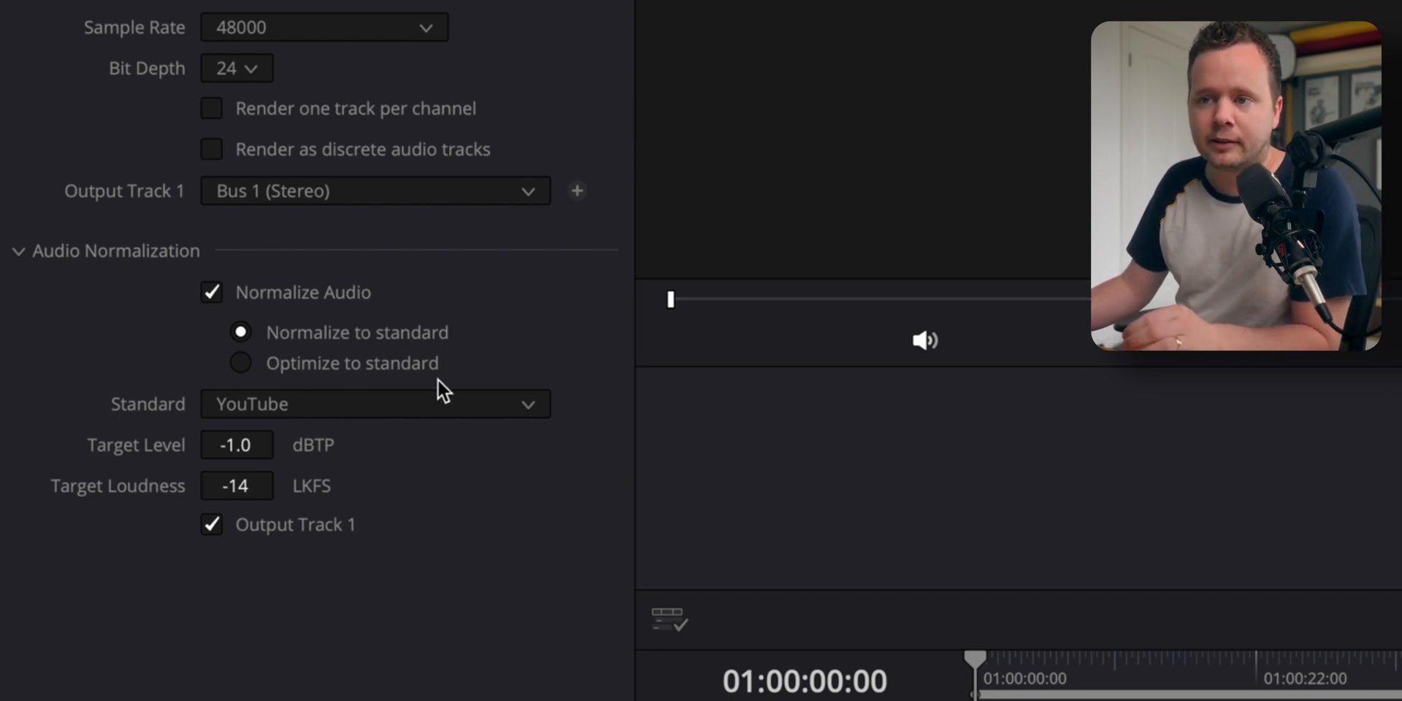
pyautogui.click(240, 363)
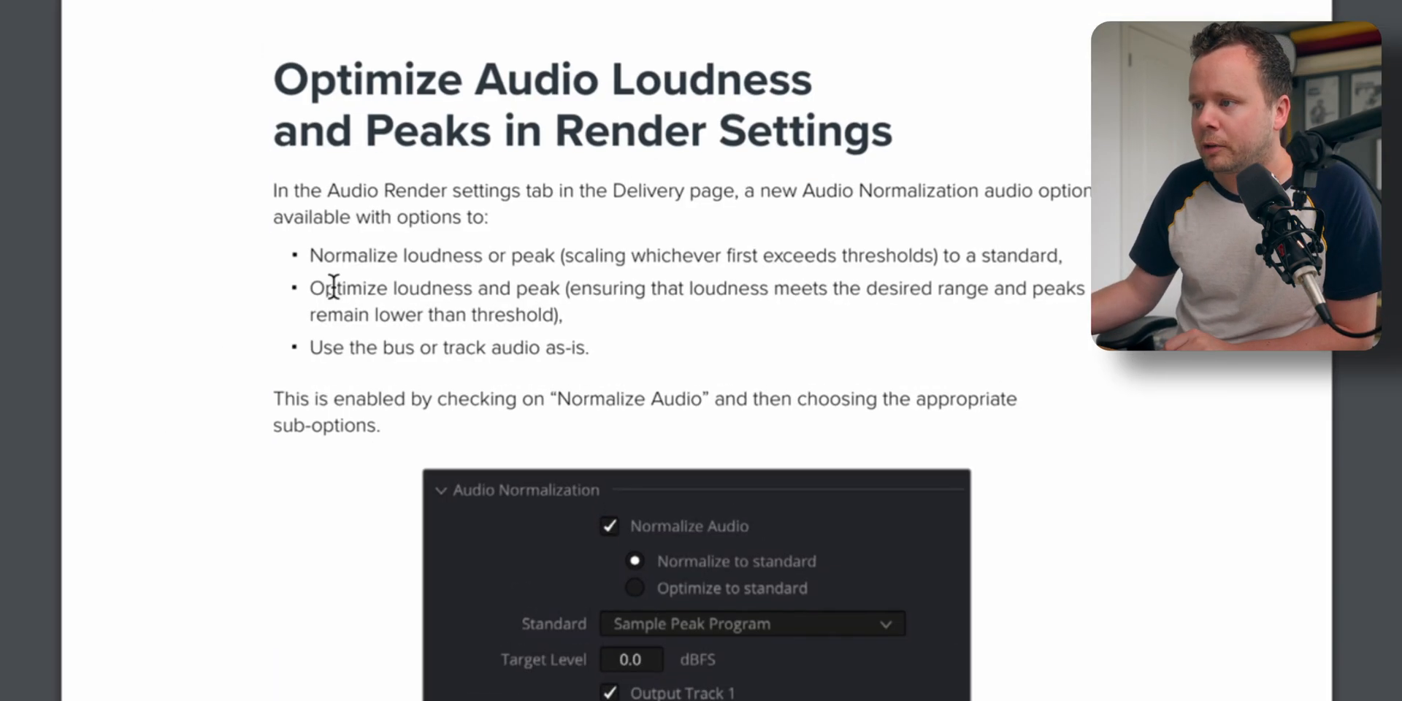
# Scroll the release notes to 'Optimize Audio Loudness and Peaks in Render Settings'
pyautogui.moveTo(309, 255); pyautogui.dragTo(945, 256)
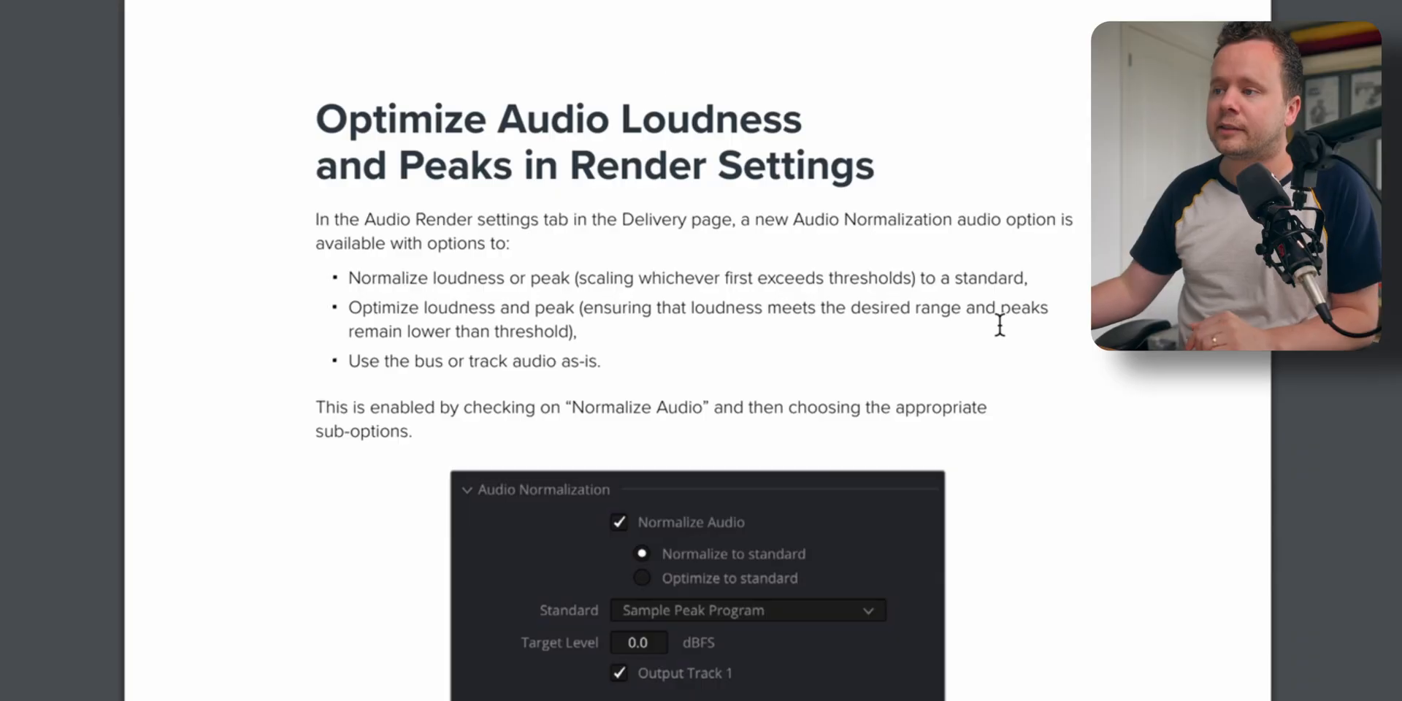
pyautogui.moveTo(584, 308); pyautogui.dragTo(812, 307)
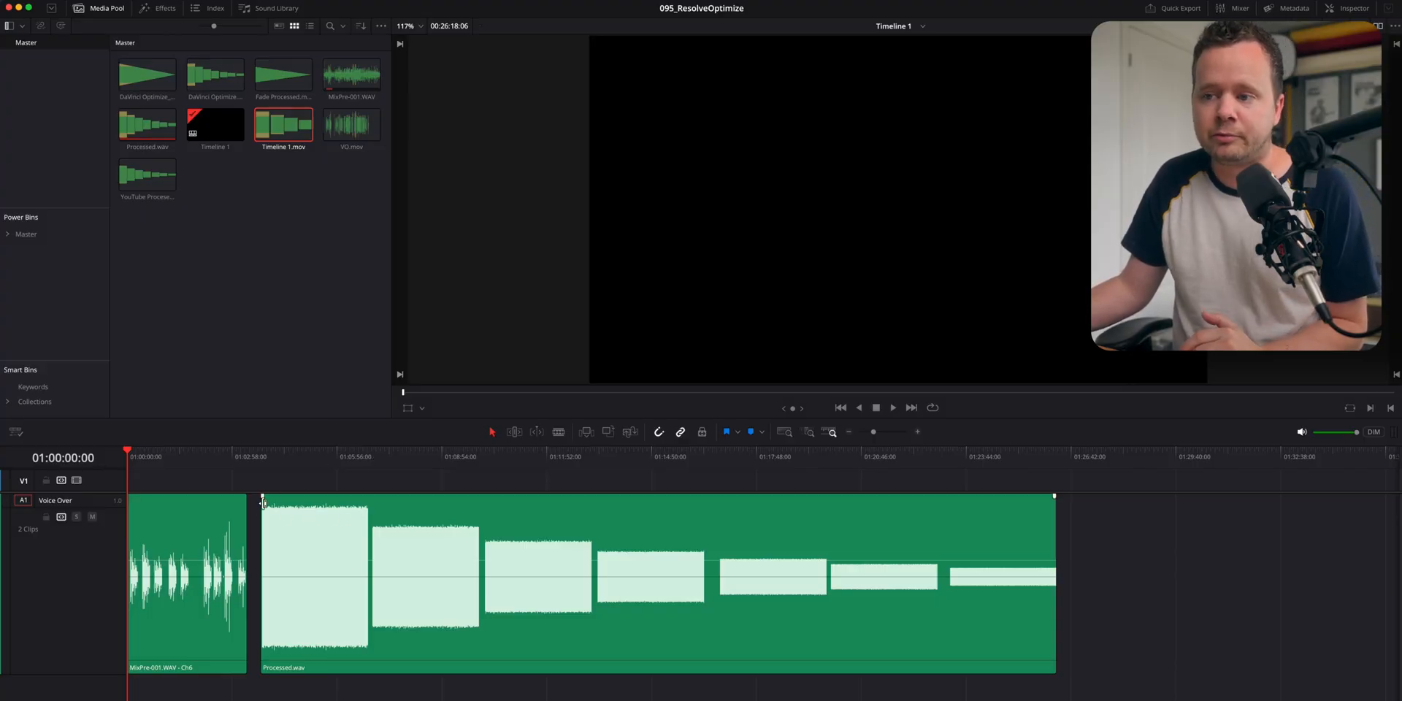
pyautogui.moveTo(301, 527)
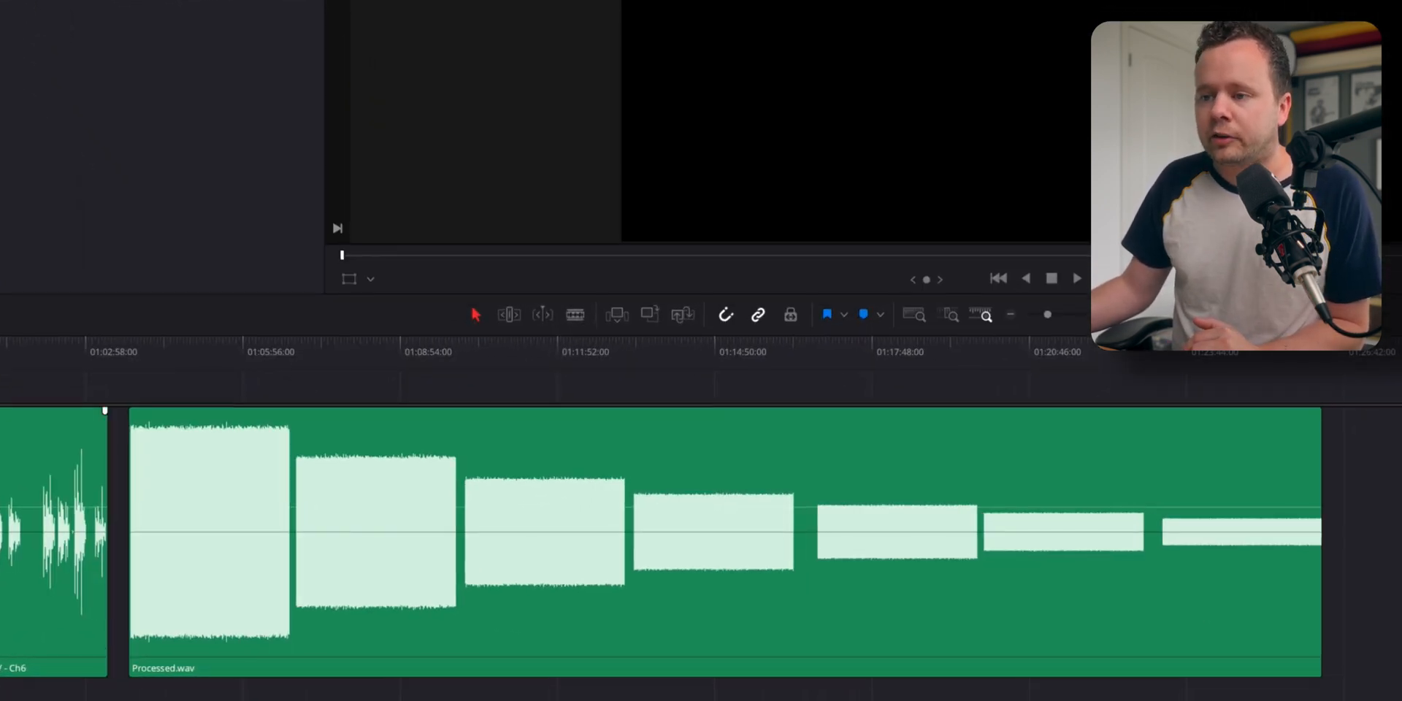
# Select the Processed.wav clip on the Edit page timeline
pyautogui.click(303, 465)
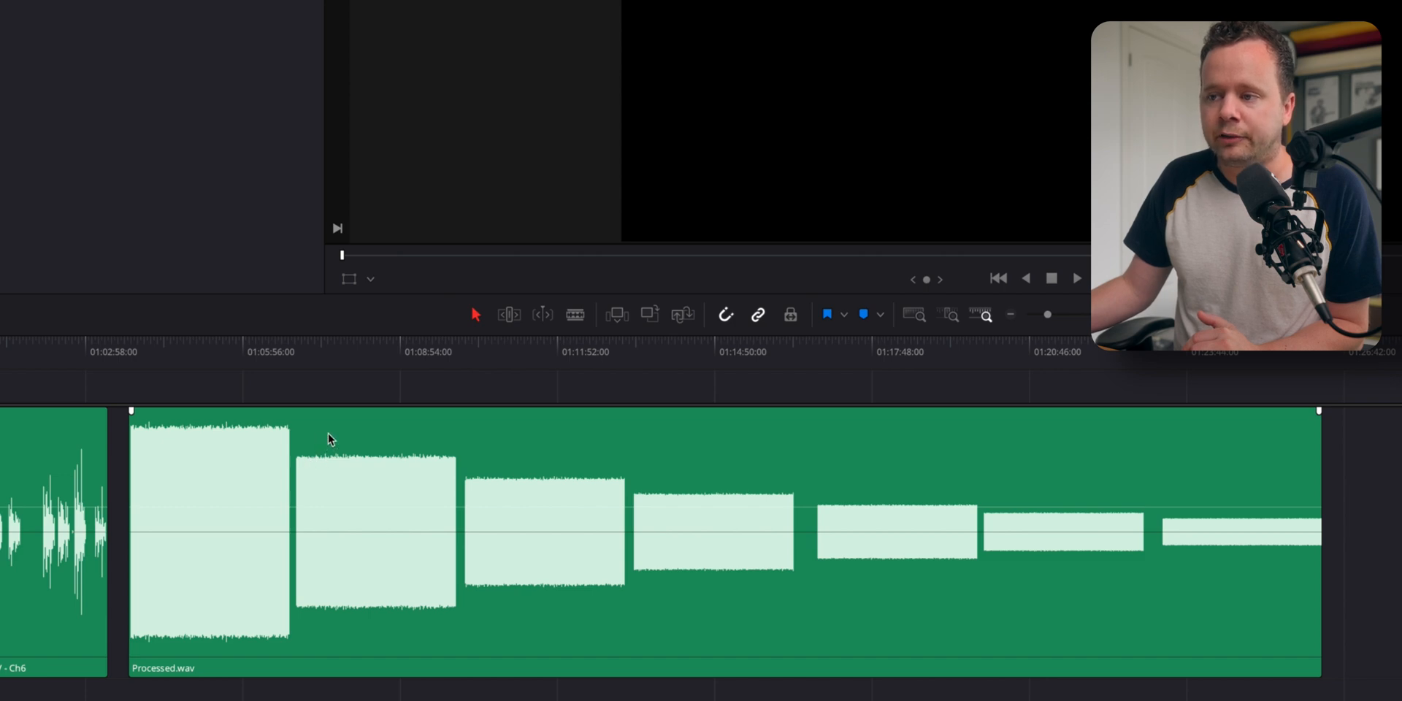
pyautogui.moveTo(494, 472)
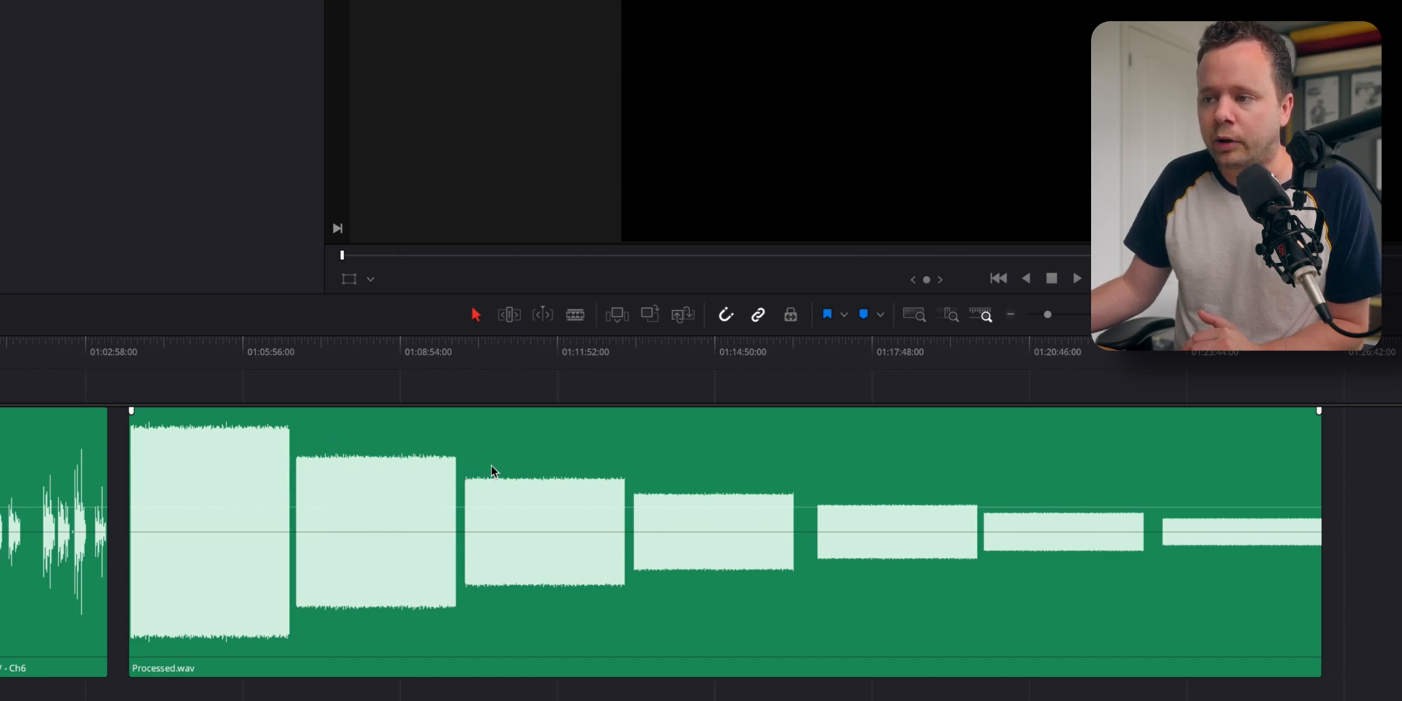
pyautogui.moveTo(652, 484)
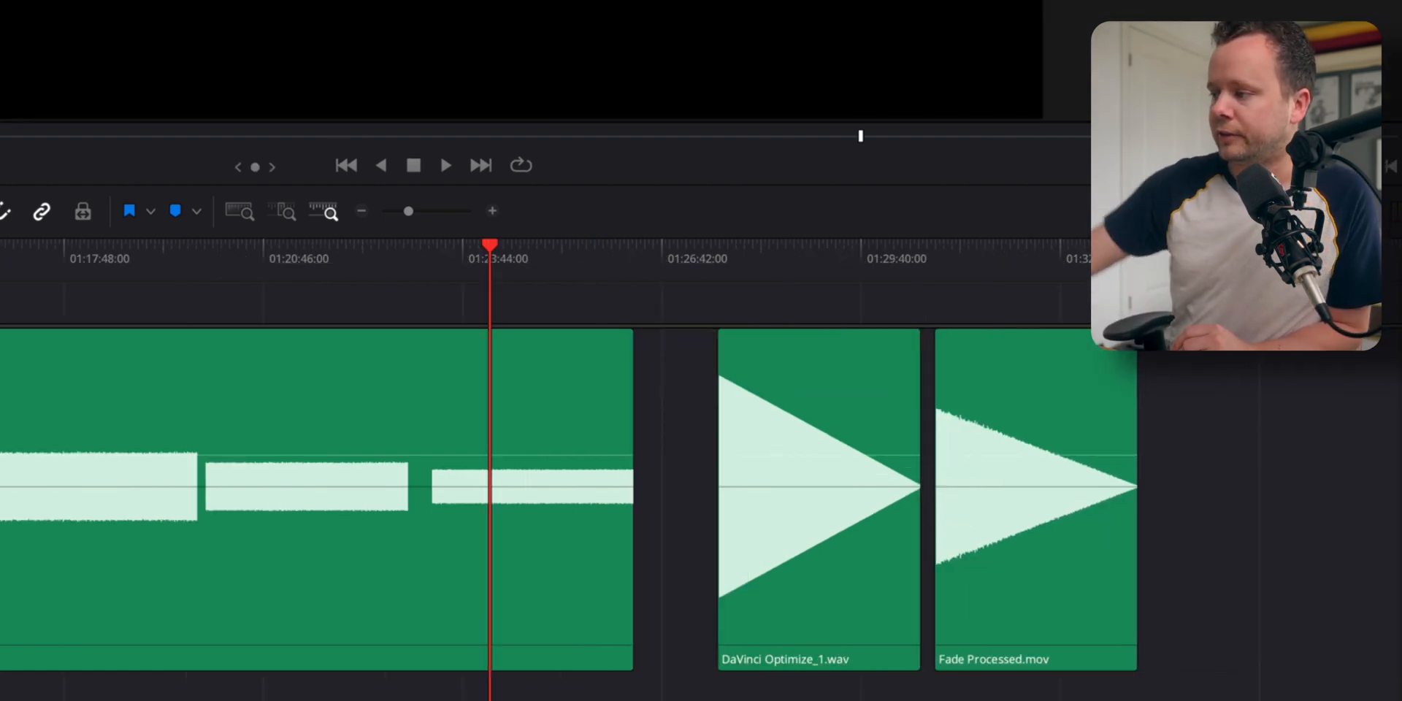
pyautogui.moveTo(997, 439)
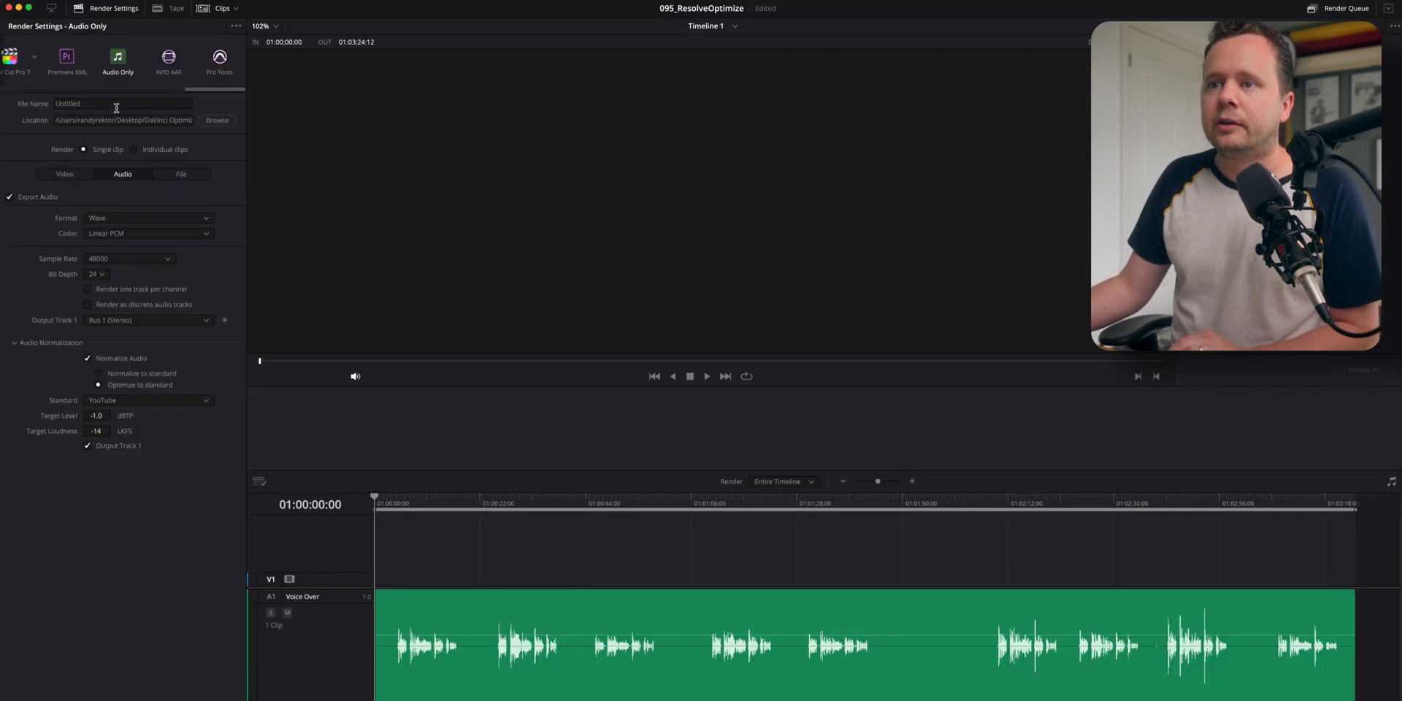
# Name the render 'Processed VO' and optimize it to the YouTube standard
pyautogui.write('Processed VO')
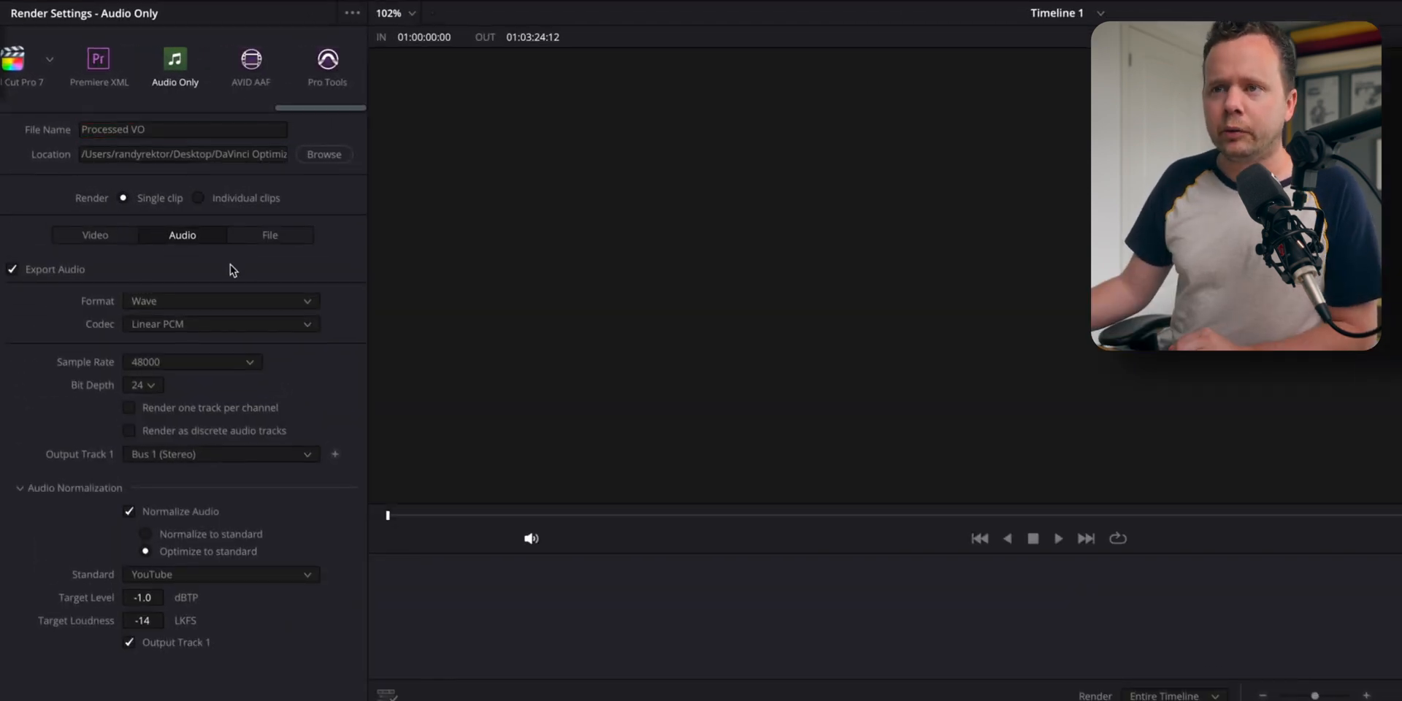
pyautogui.moveTo(214, 307)
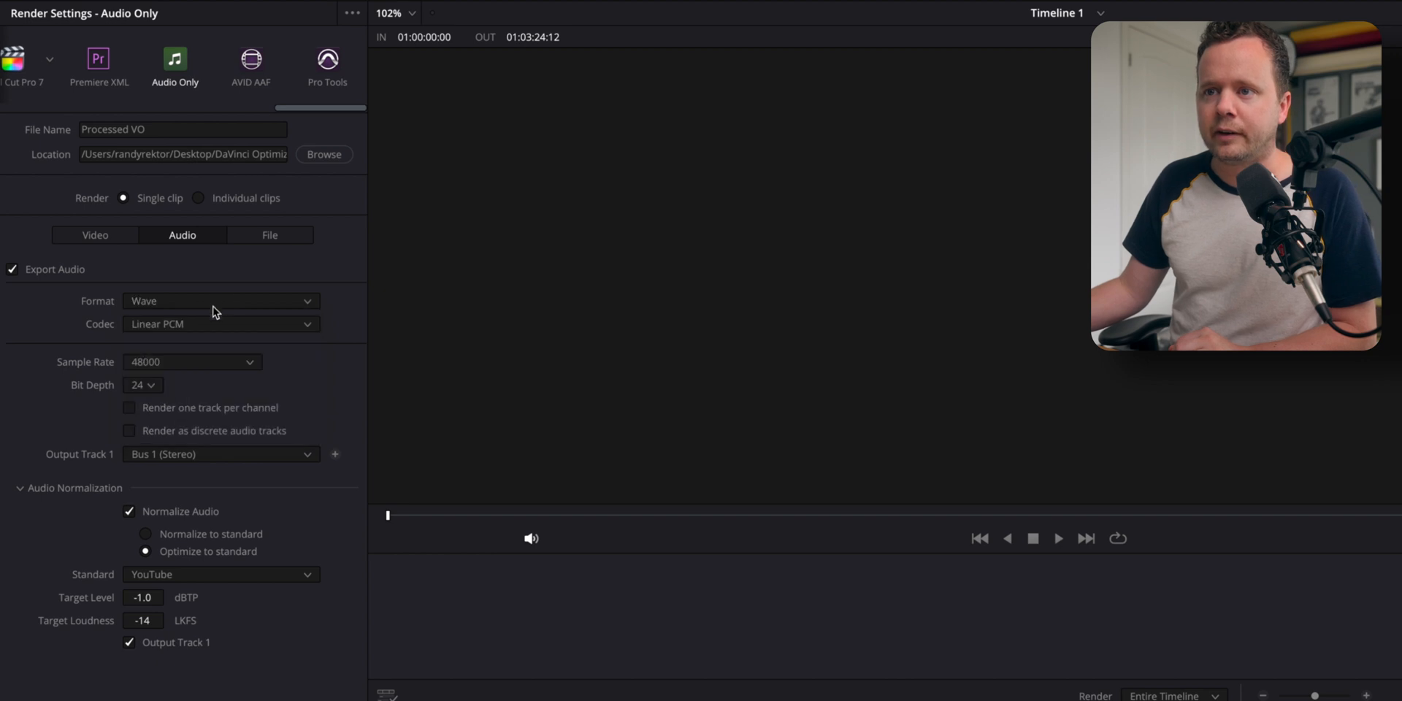
pyautogui.moveTo(209, 457)
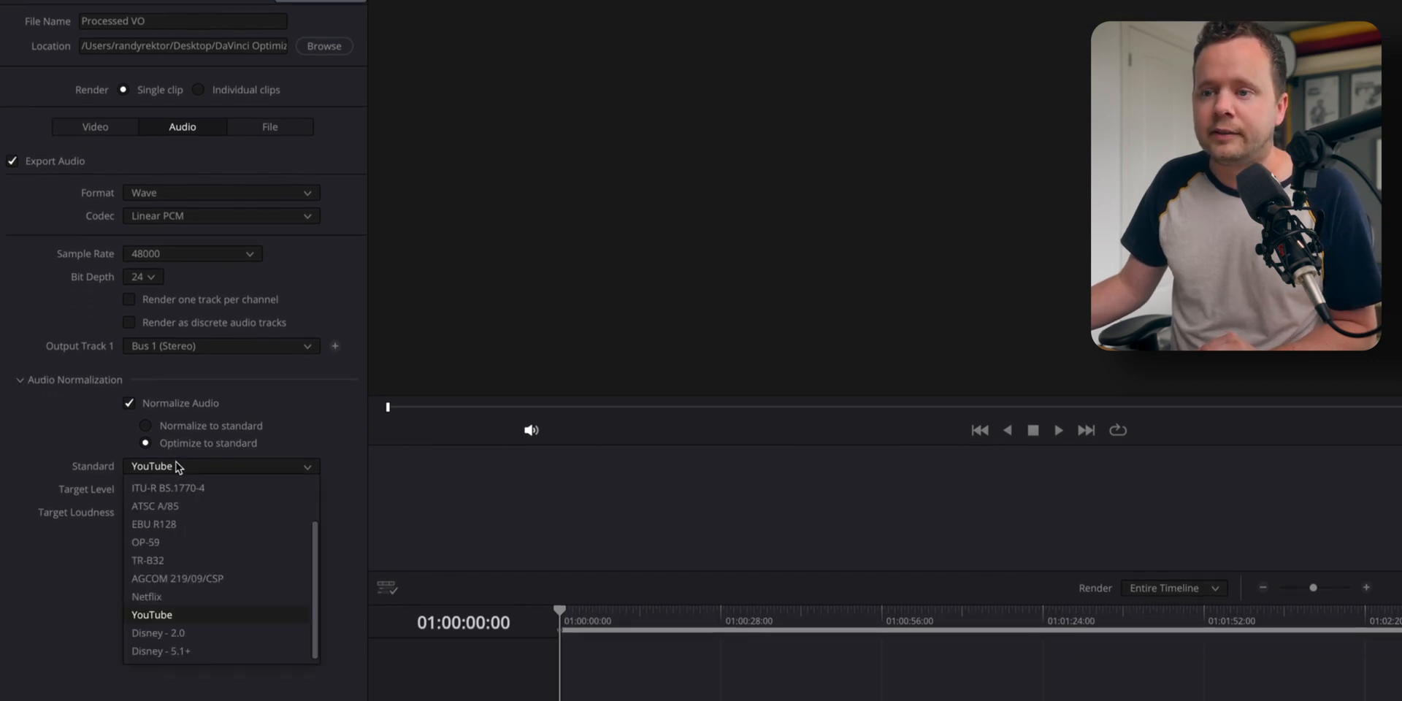
pyautogui.click(152, 615)
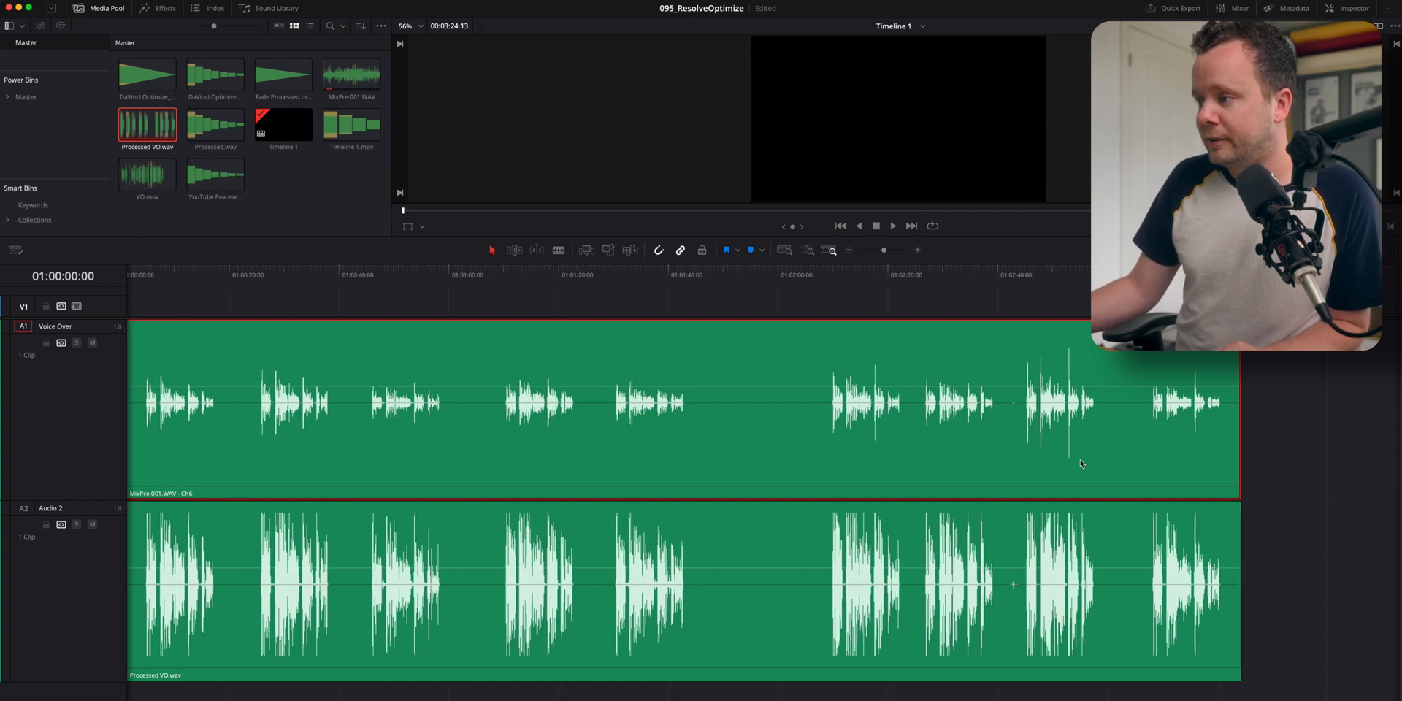
pyautogui.moveTo(1013, 387)
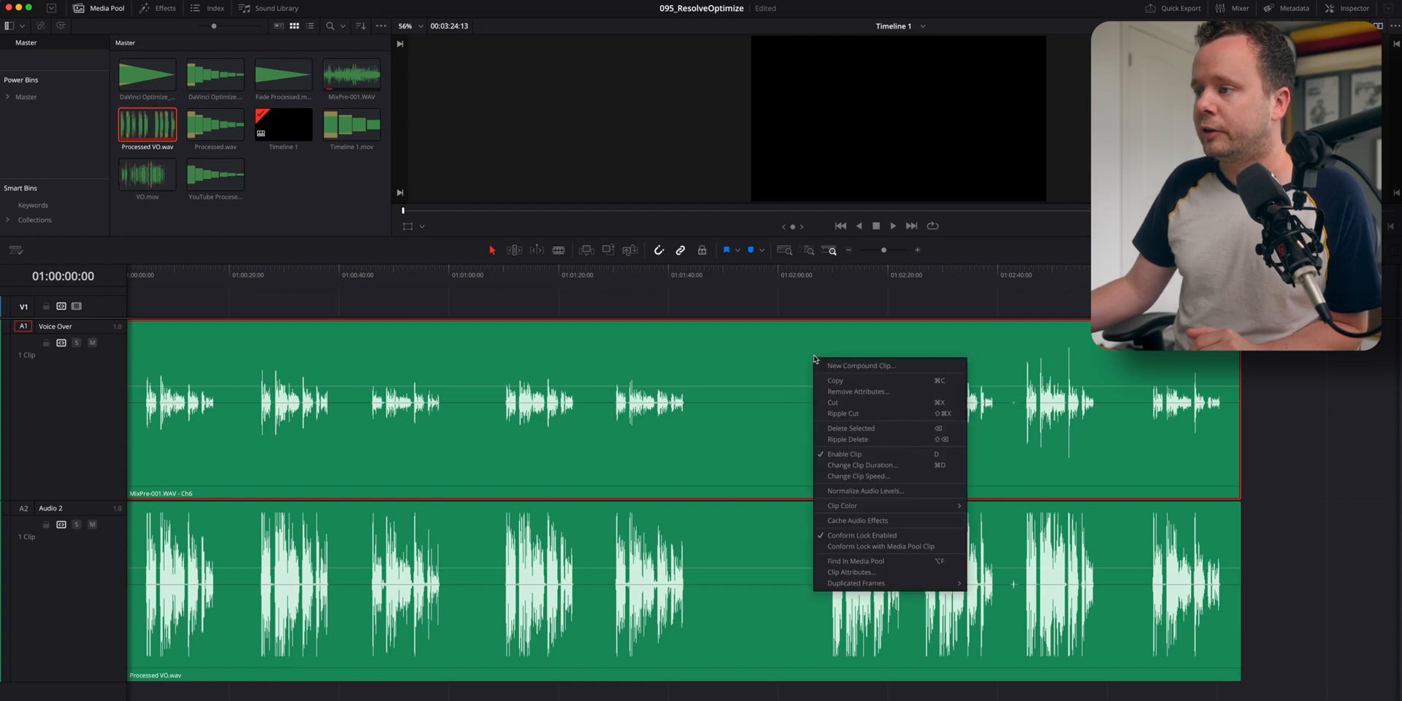
# Apply Normalize Audio Levels in YouTube mode to the original A1 voice-over clip
pyautogui.click(866, 491)
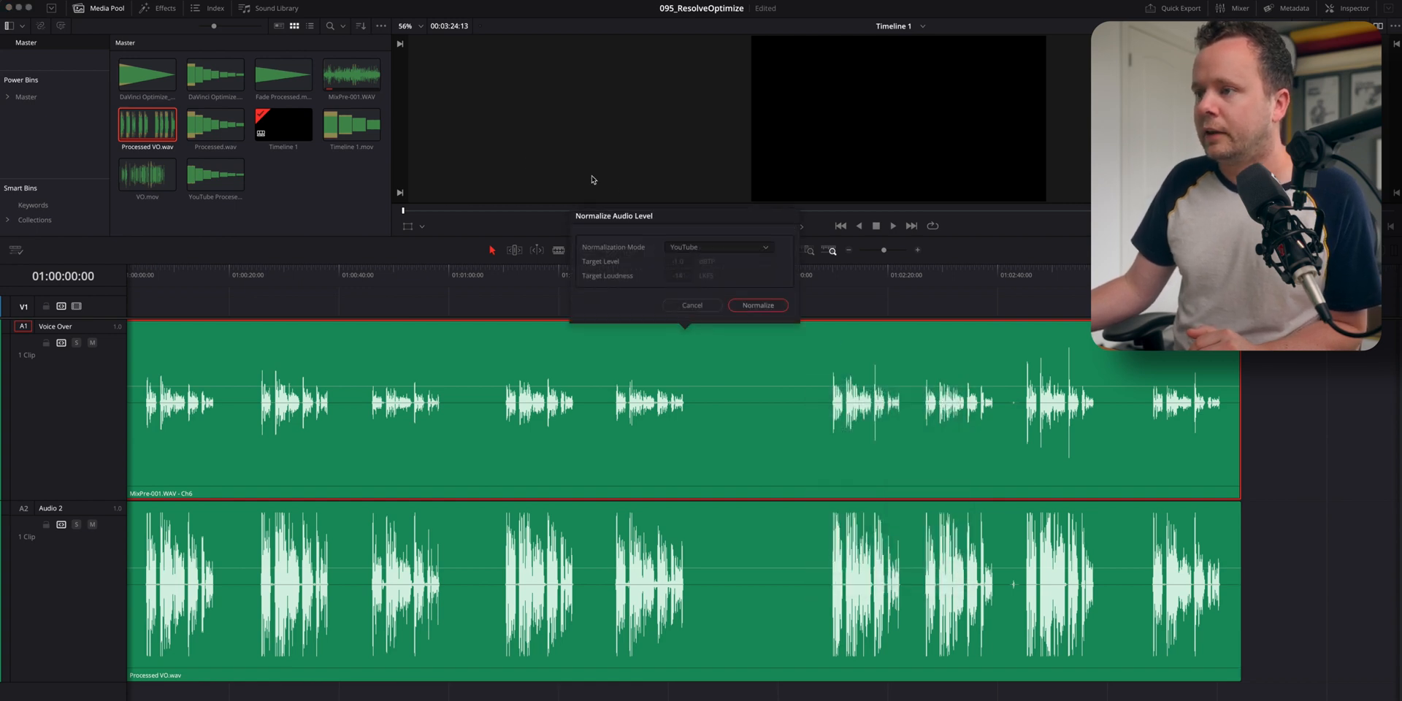
pyautogui.moveTo(778, 283)
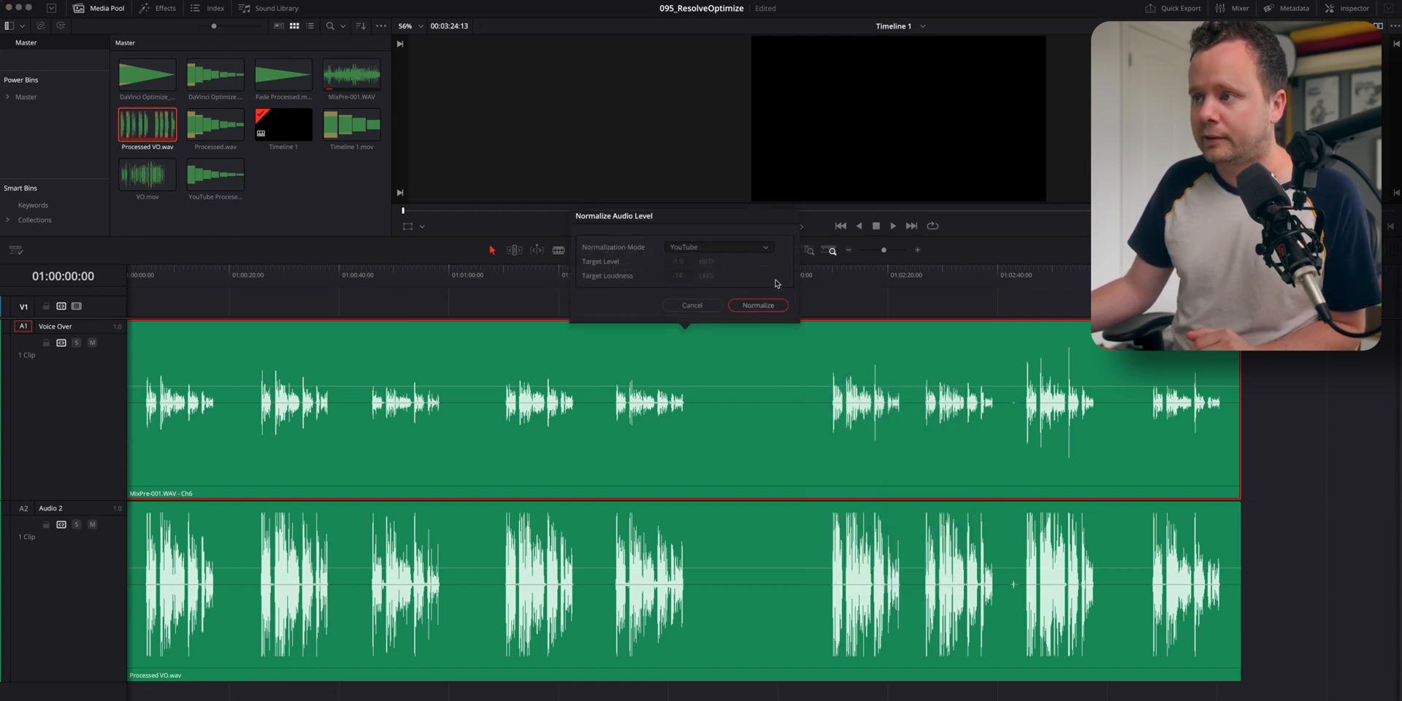
pyautogui.click(757, 305)
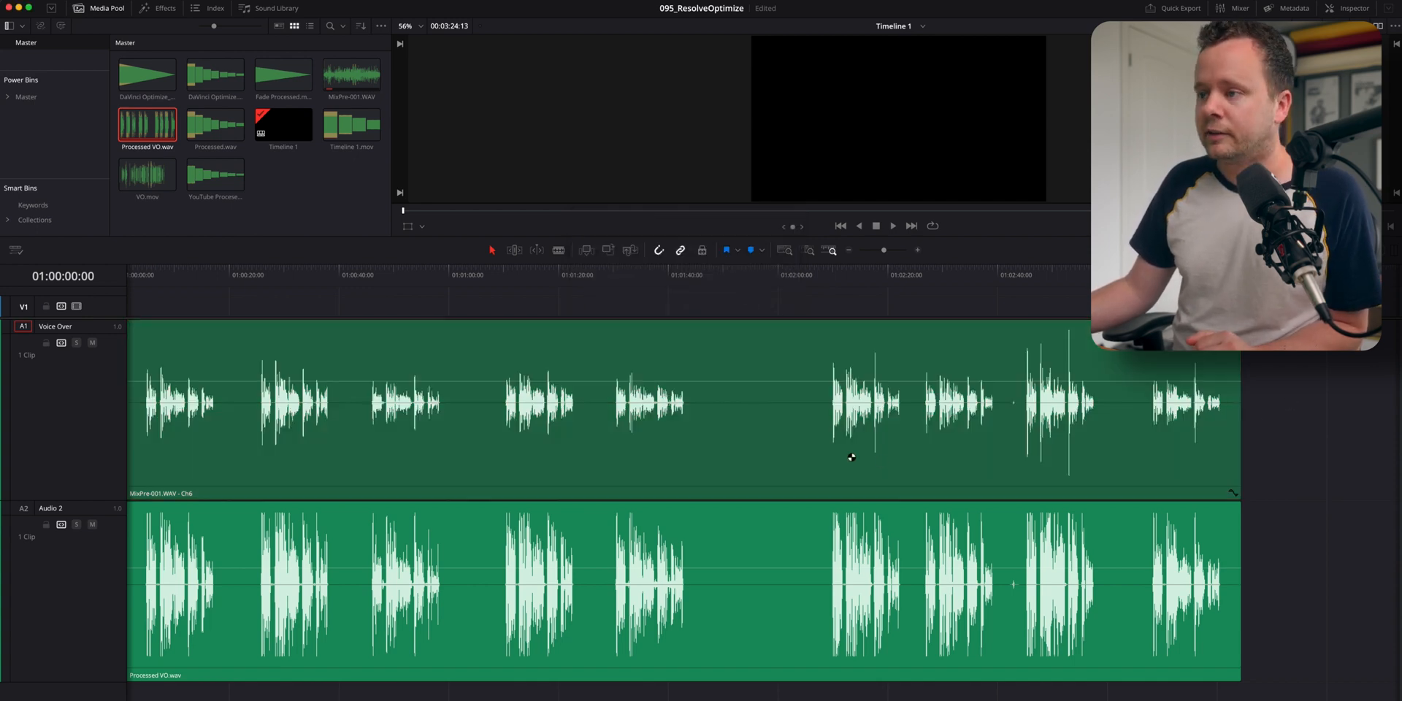
pyautogui.click(734, 583)
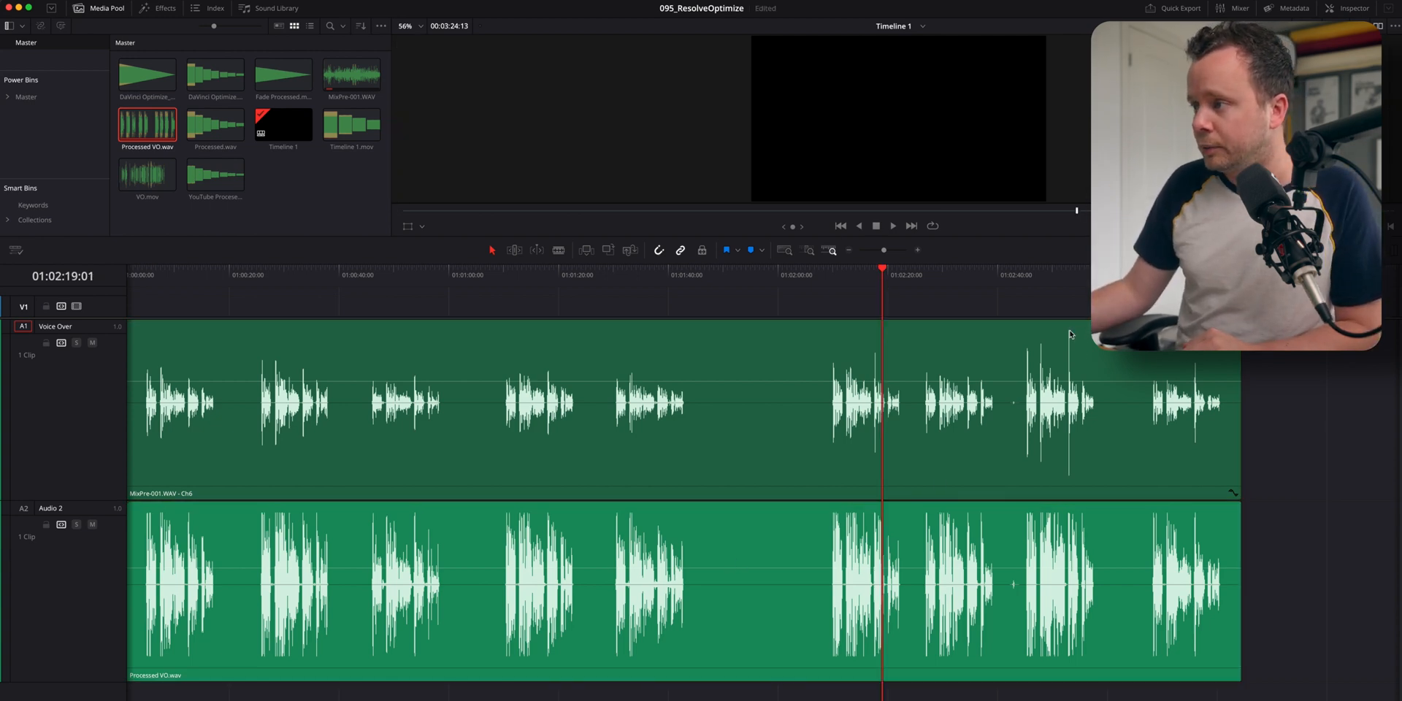
pyautogui.moveTo(1065, 287)
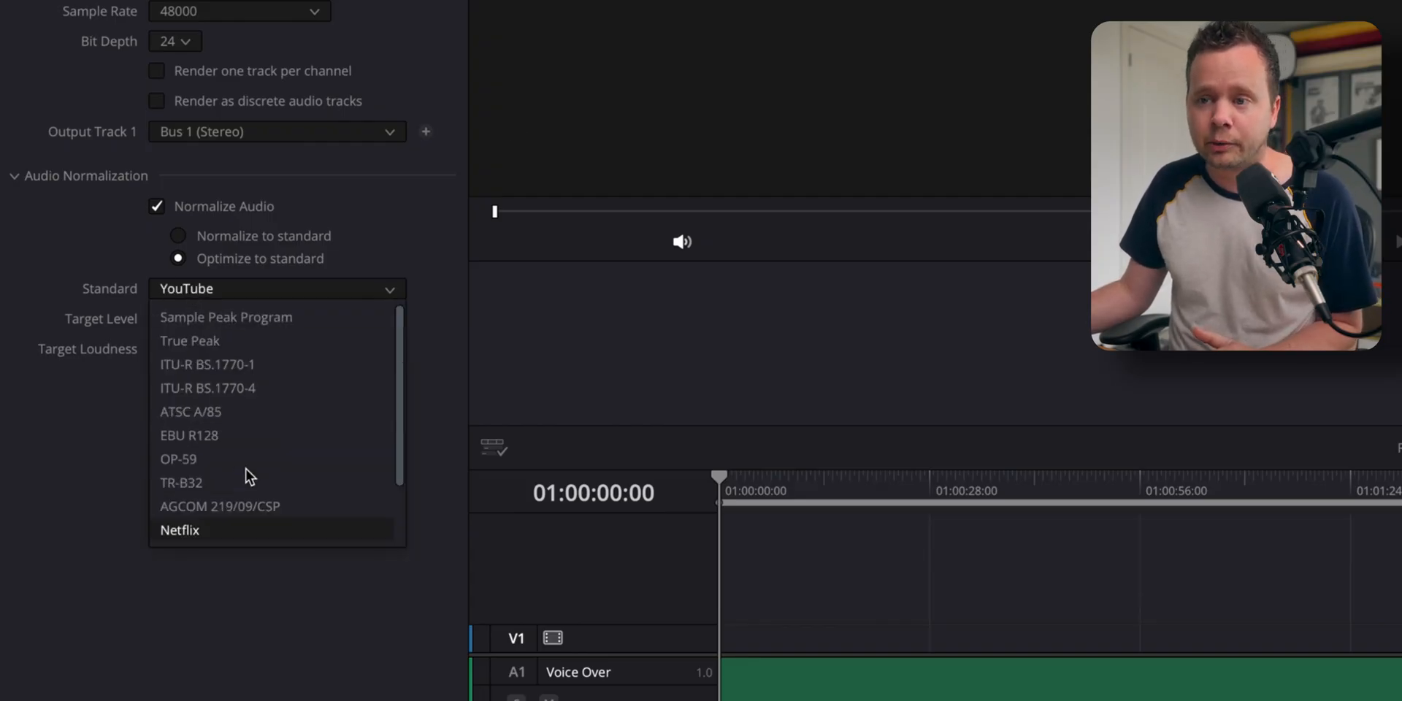
# Pick ITU-R BS.1770-4 from the Audio Normalization Standard dropdown
pyautogui.click(207, 388)
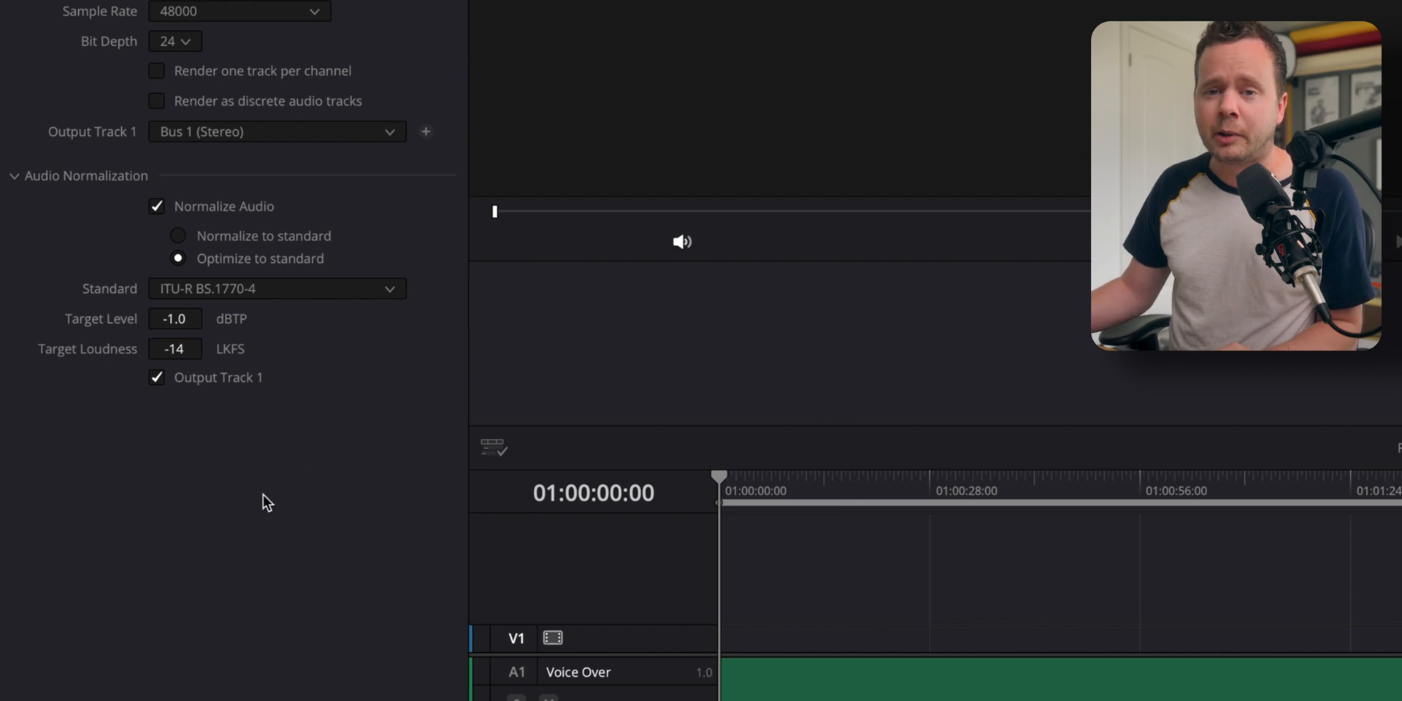